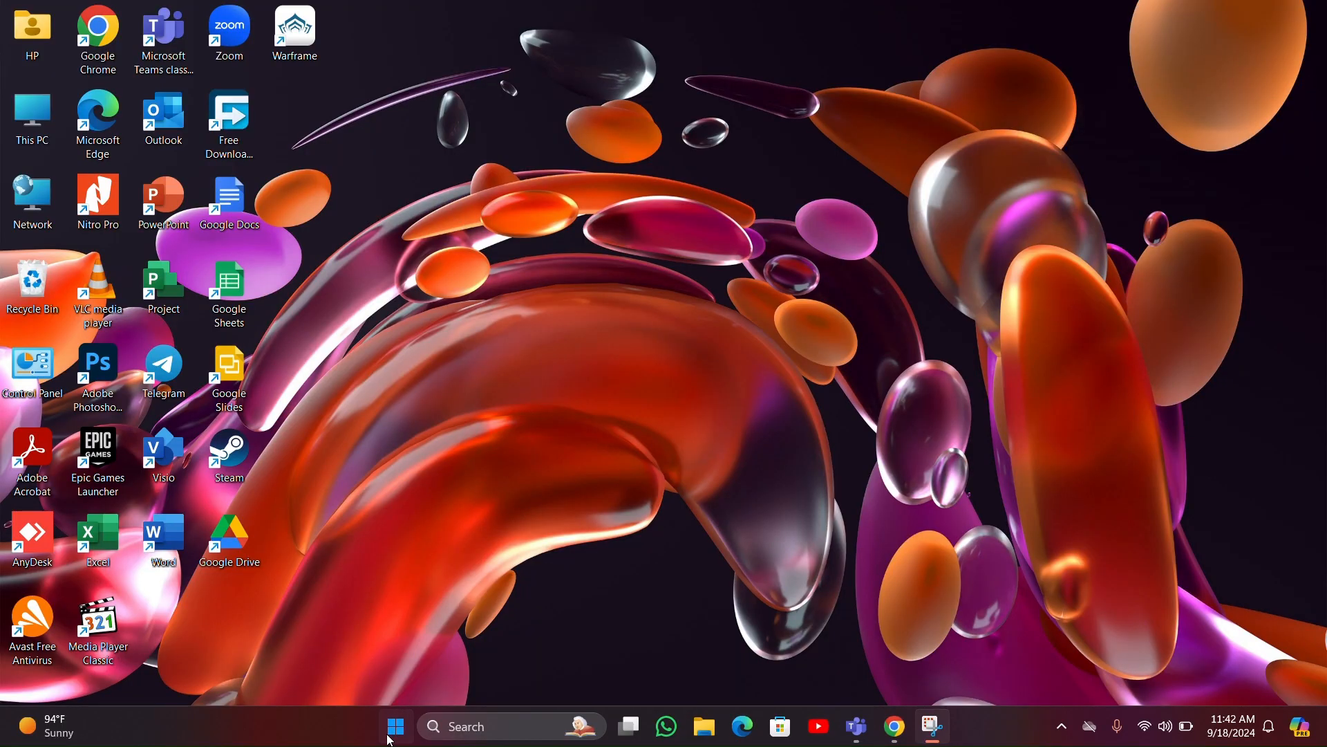
- Launch the Settings app from the Start menu's pinned apps
{"action": "left_click", "coordinate": [394, 726]}
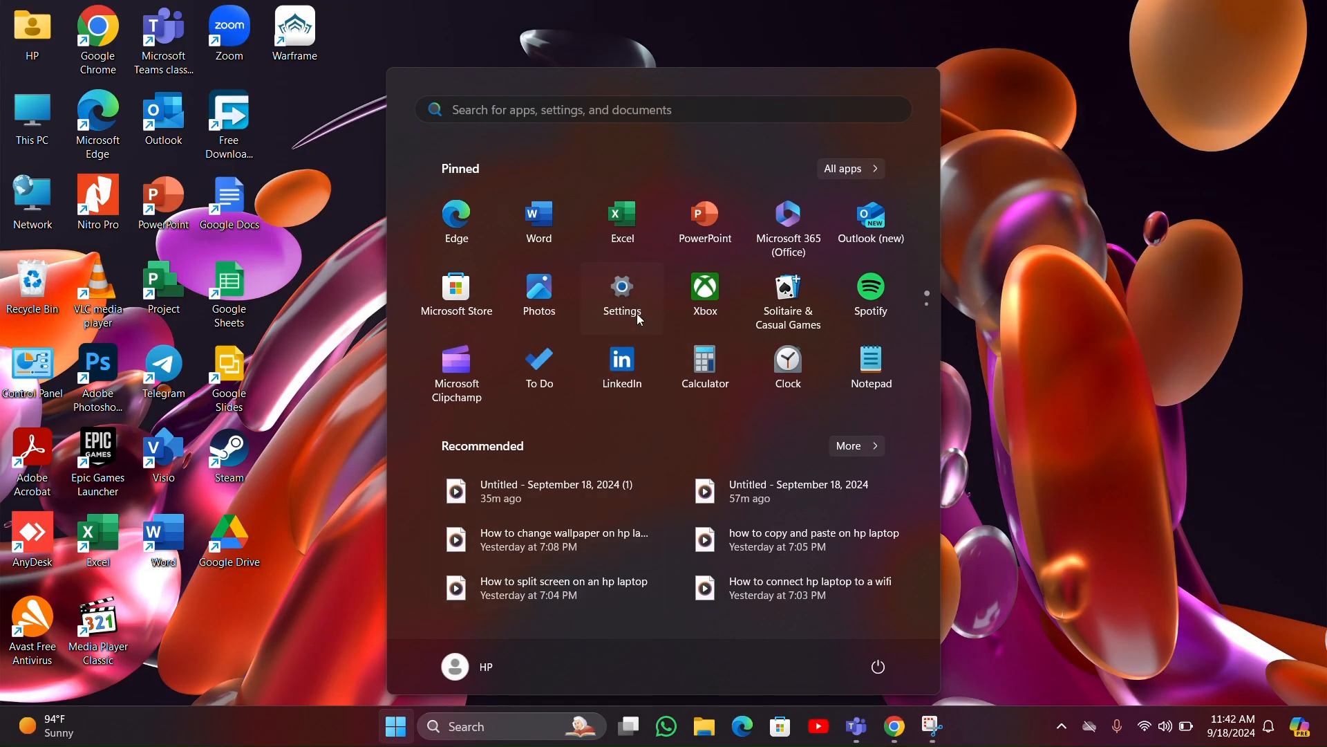
{"action": "left_click", "coordinate": [621, 292]}
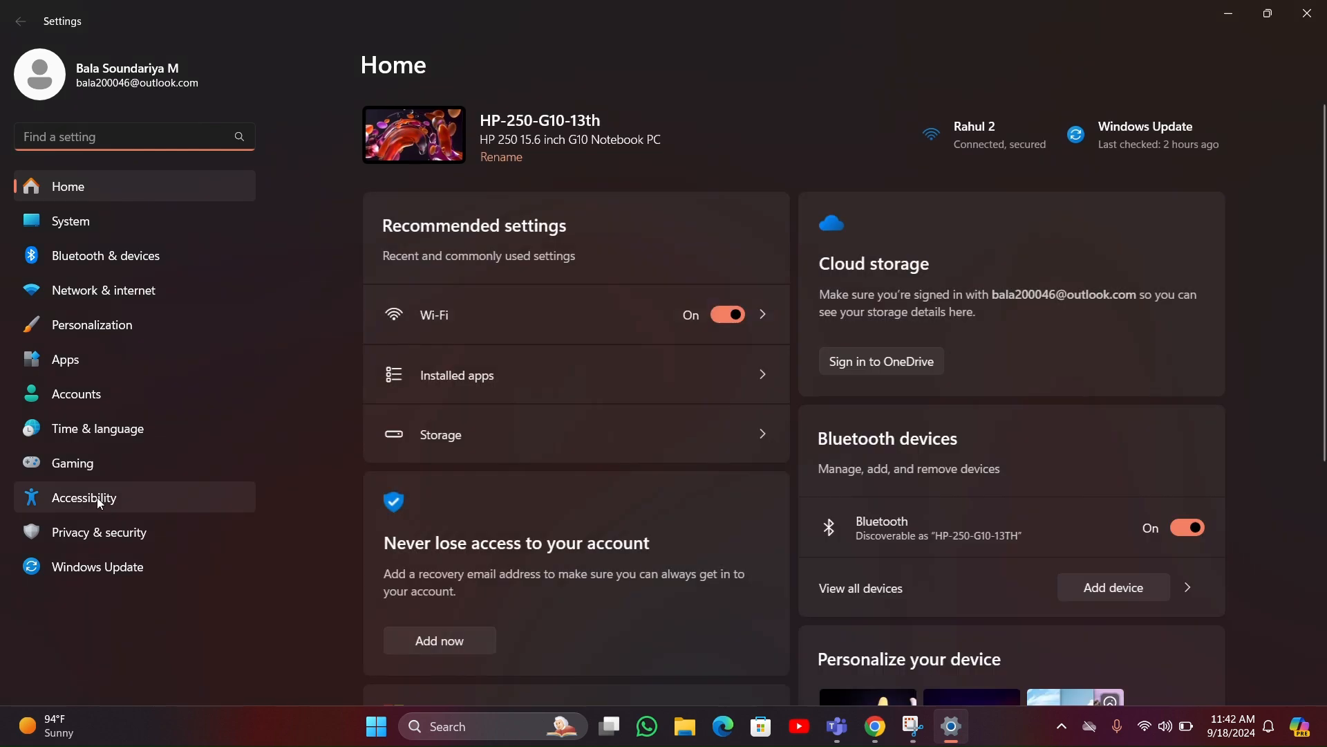
- Go to Accounts > Sign-in options and choose Change under Password
{"action": "left_click", "coordinate": [76, 393]}
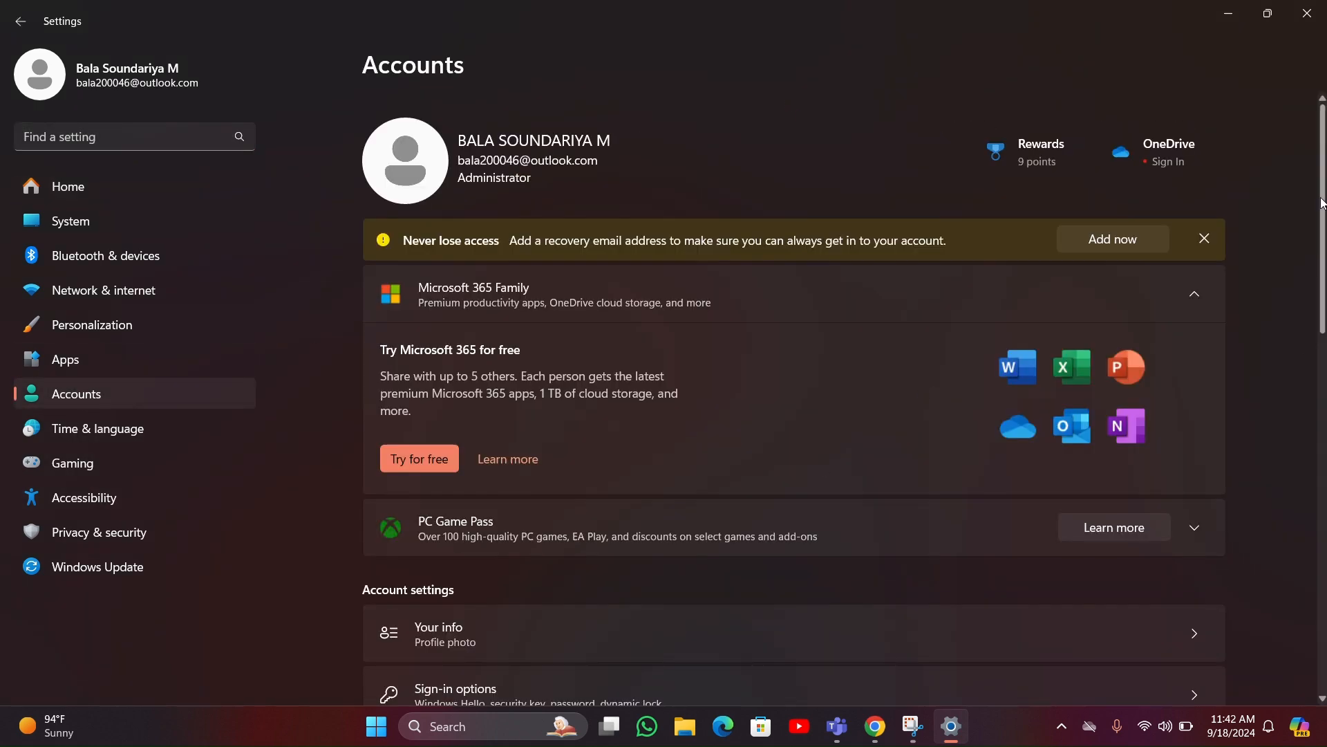
{"action": "scroll", "scroll_direction": "down", "scroll_amount": 3}
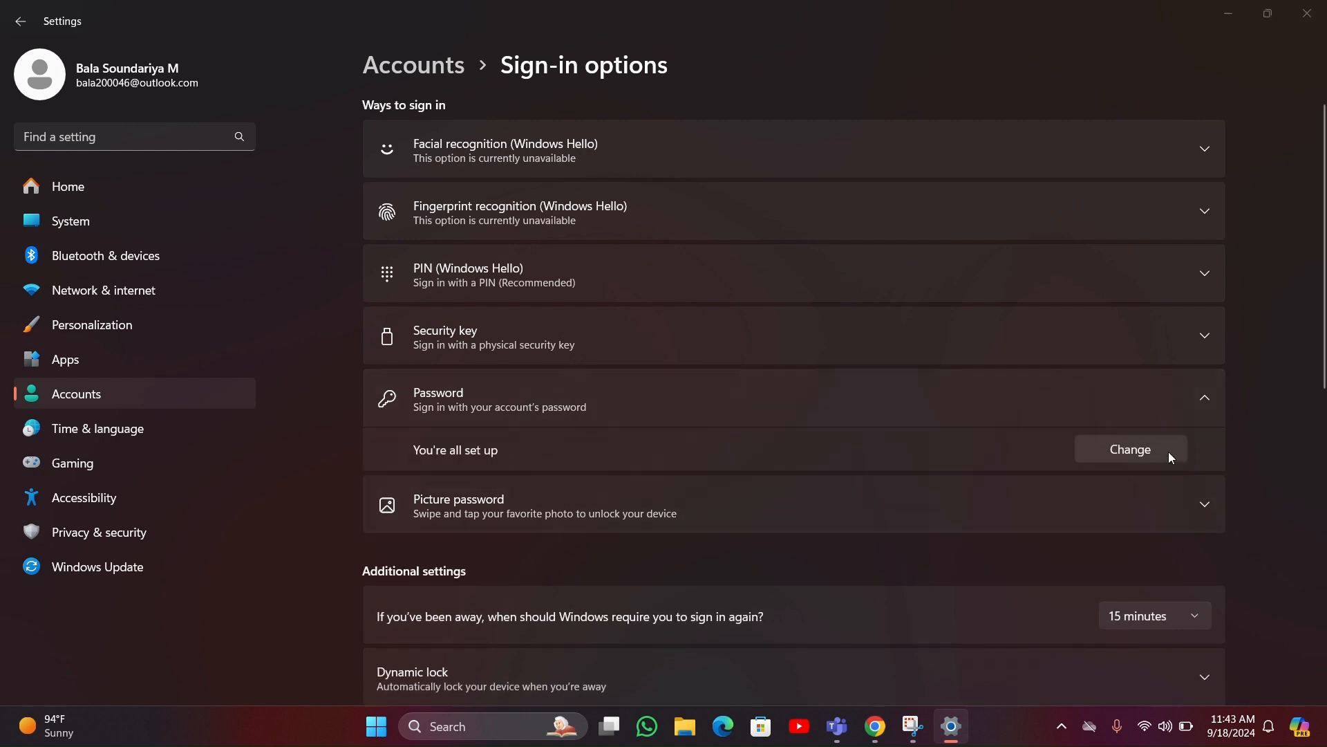
{"action": "left_click", "coordinate": [1129, 449]}
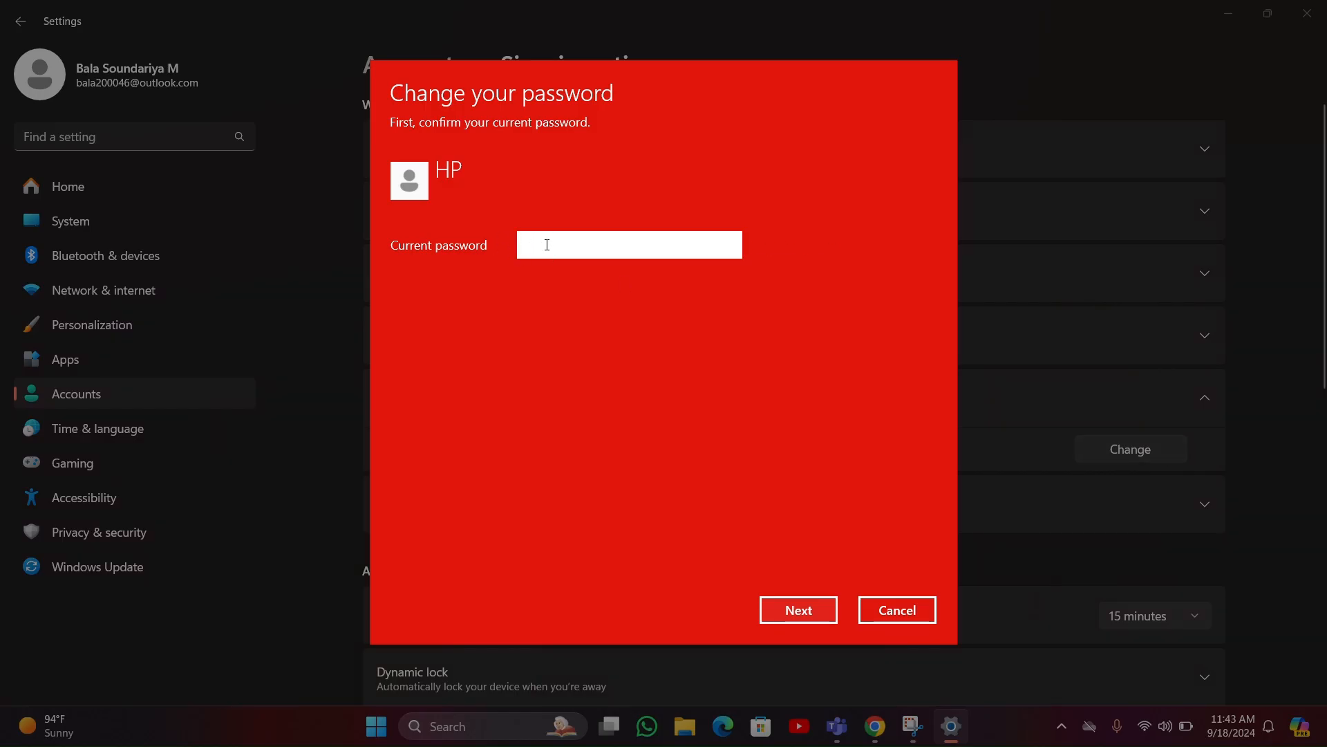
- Enter the current password, turn Caps Lock off, and submit it
{"action": "type", "text": "PASSWORD"}
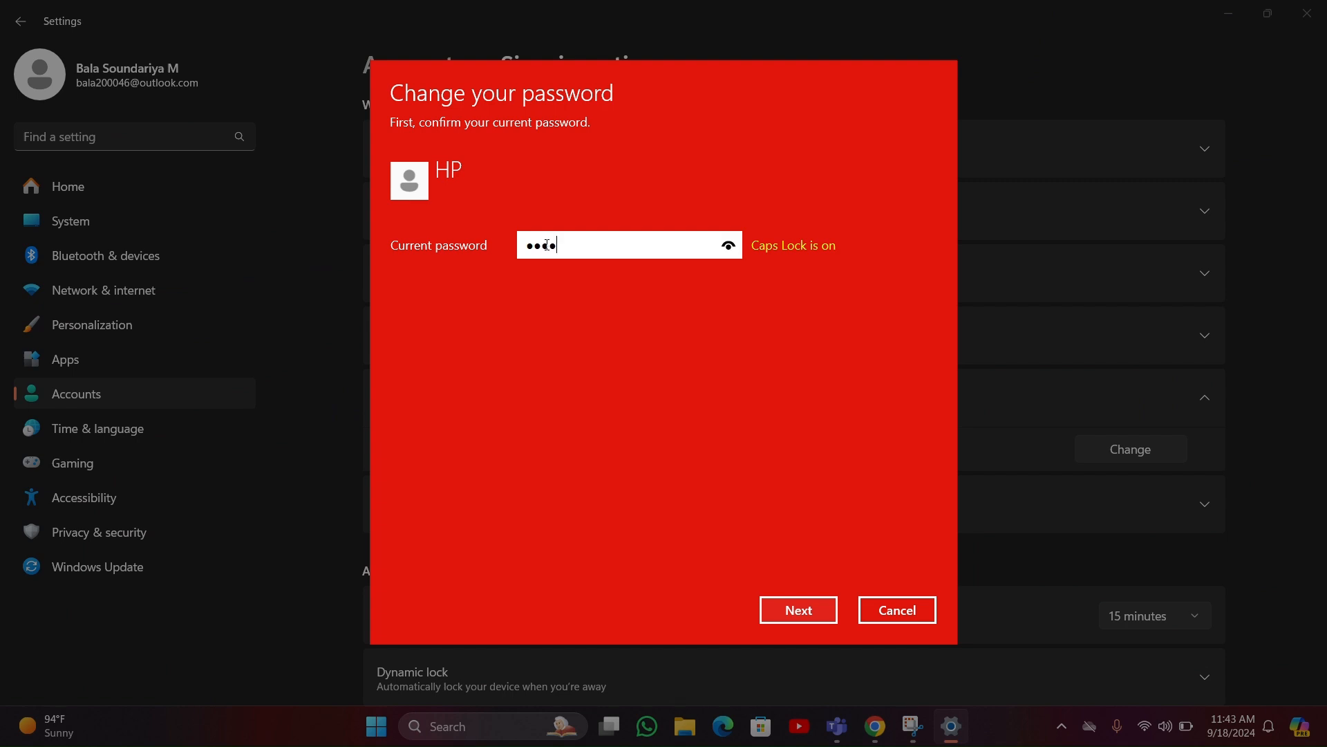
{"action": "key", "text": "capslock"}
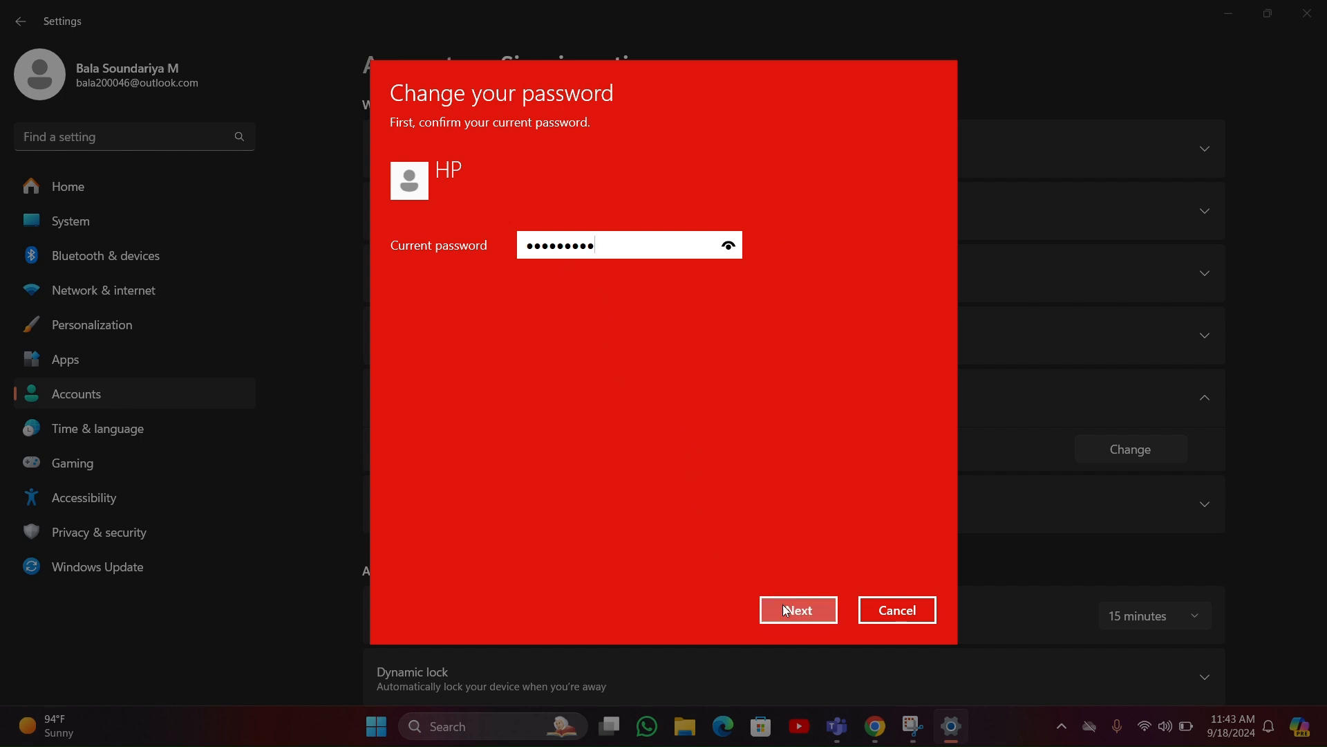
{"action": "left_click", "coordinate": [796, 610]}
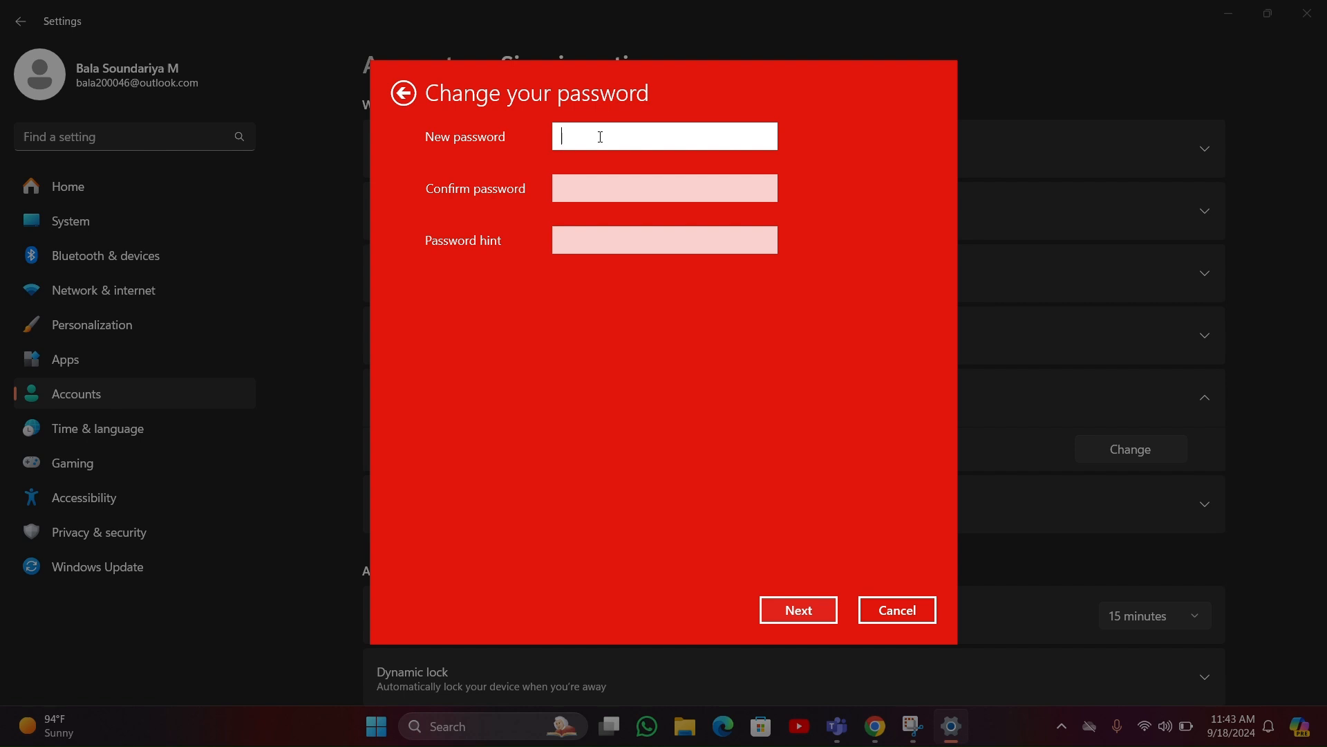
- Enter the new password and its confirmation, revealing the confirmation to check it
{"action": "key", "text": "capslock"}
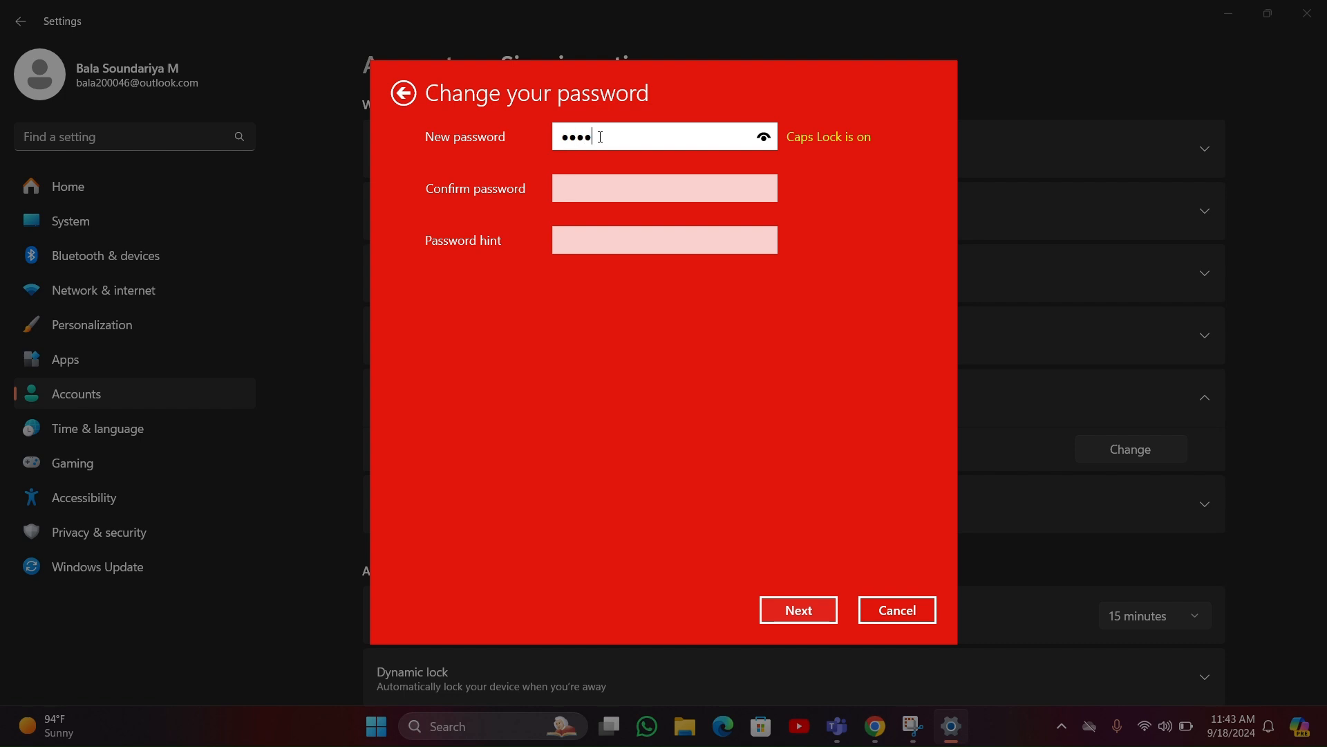
{"action": "key", "text": "capslock"}
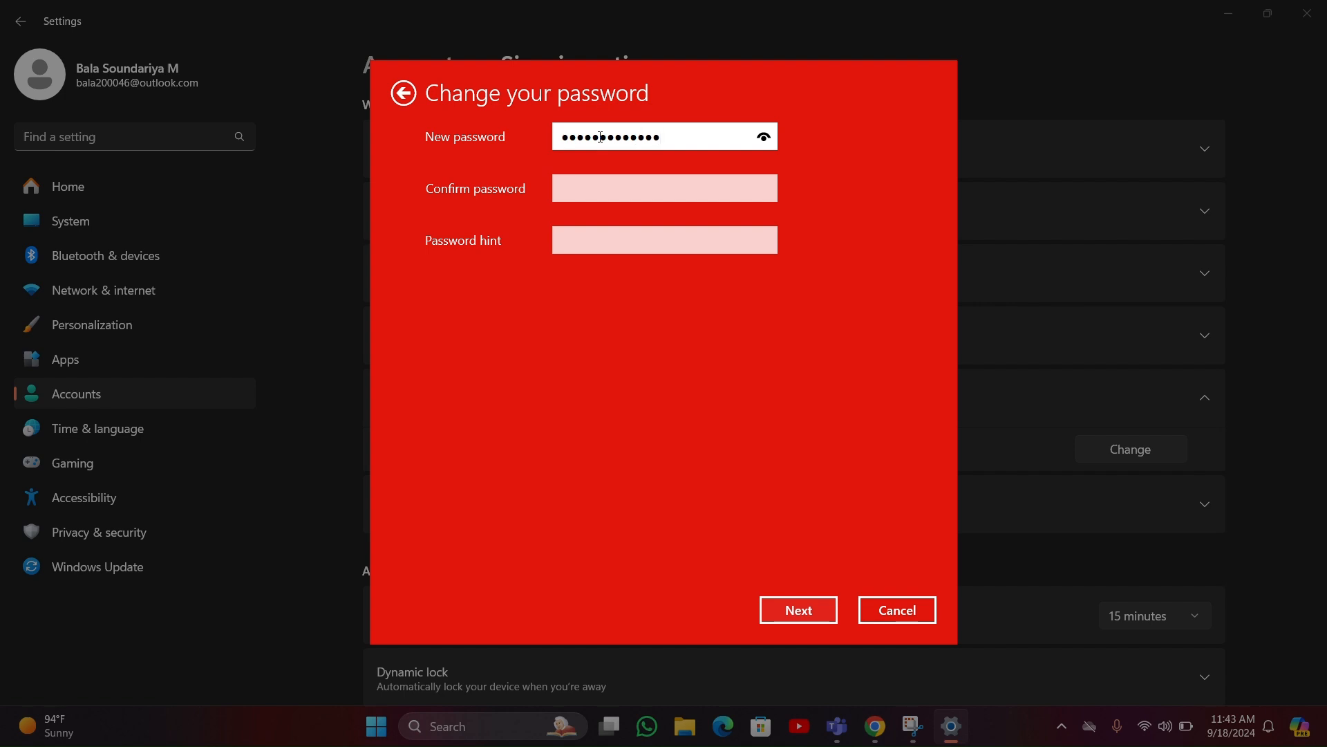
{"action": "left_click", "coordinate": [665, 188]}
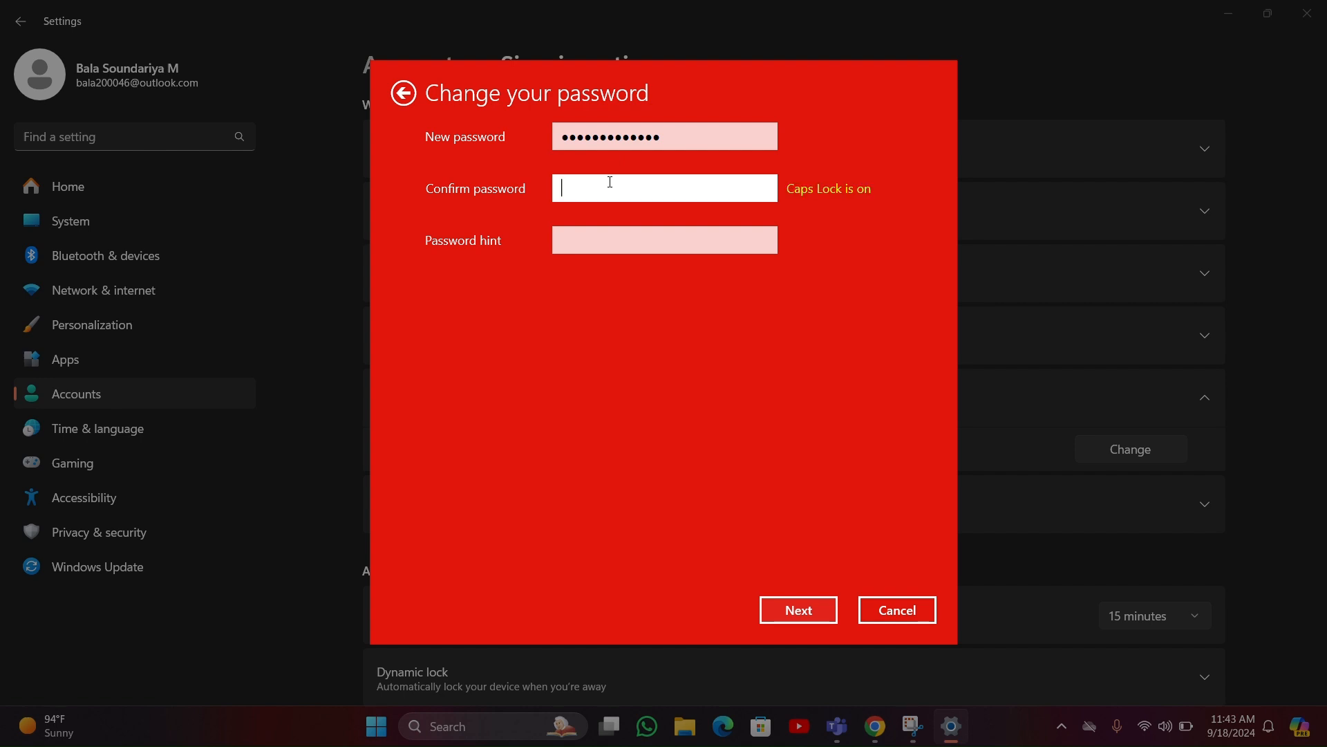
{"action": "type", "text": "•••"}
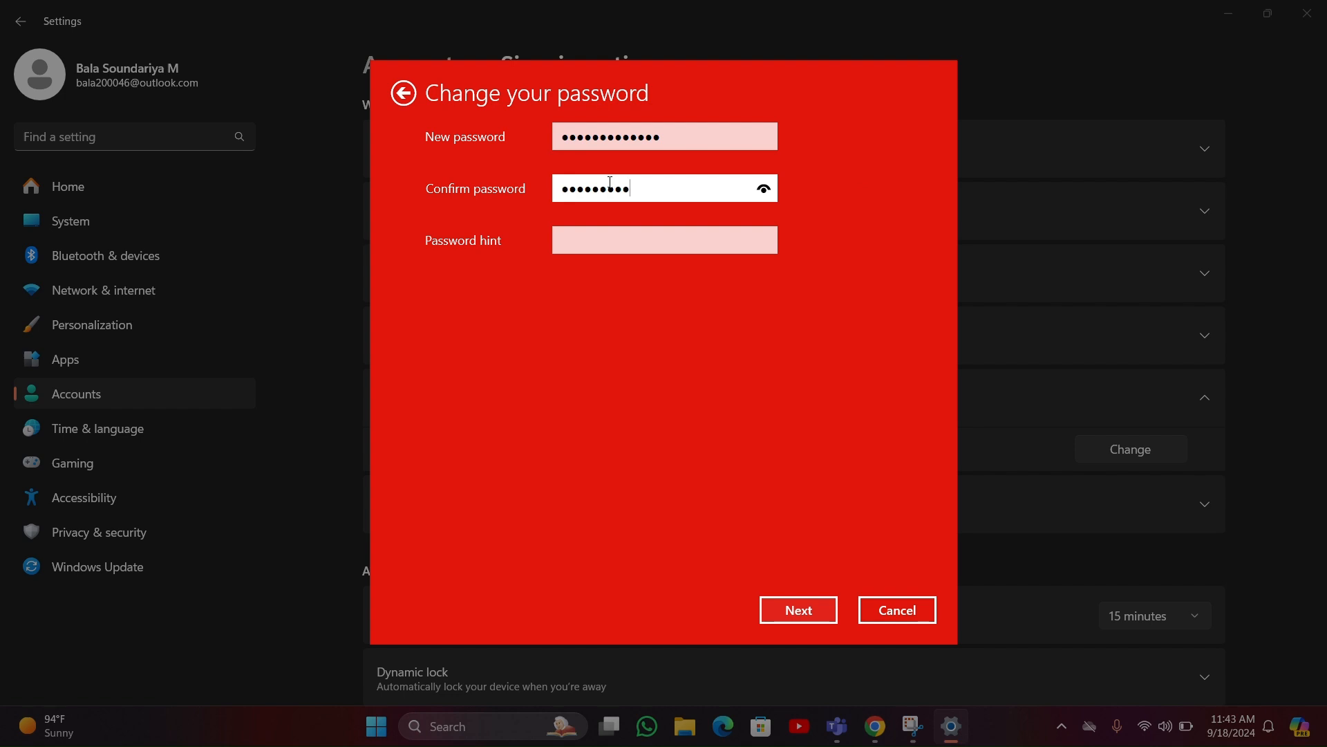
{"action": "type", "text": "••"}
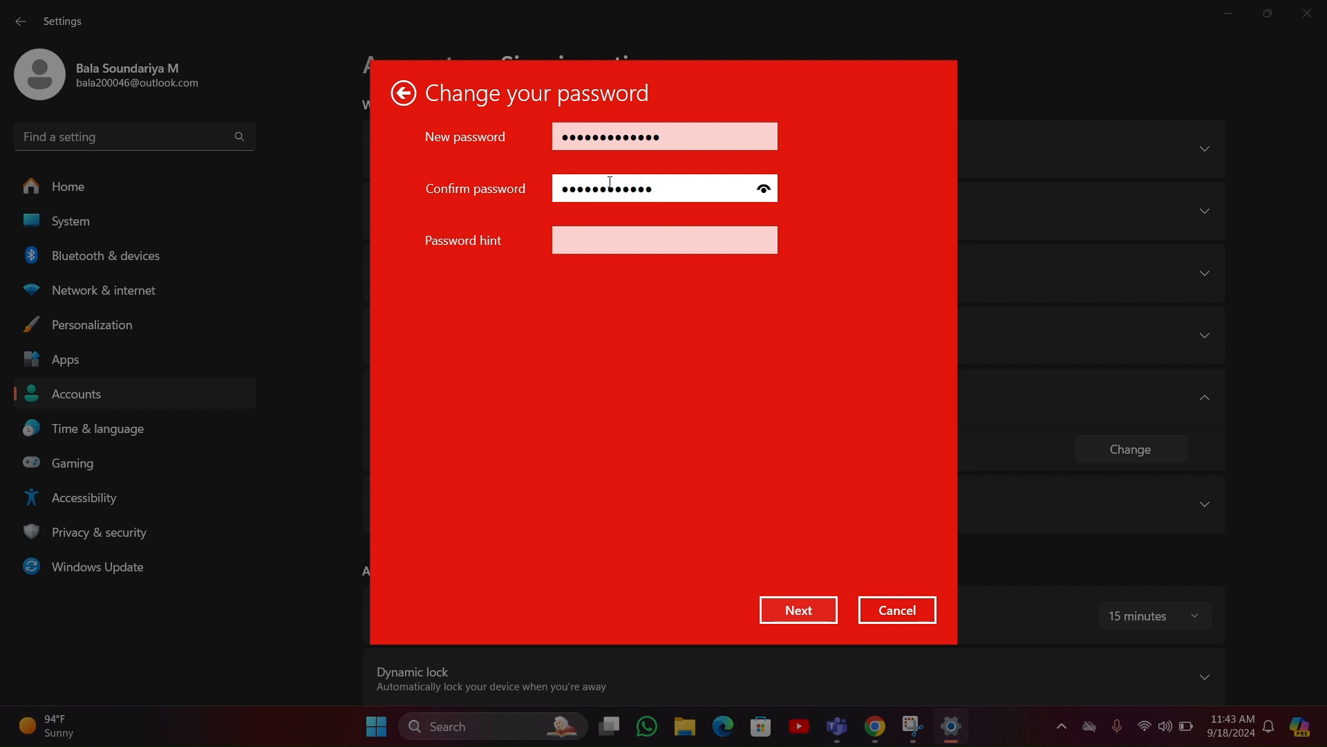
{"action": "left_click", "coordinate": [762, 188]}
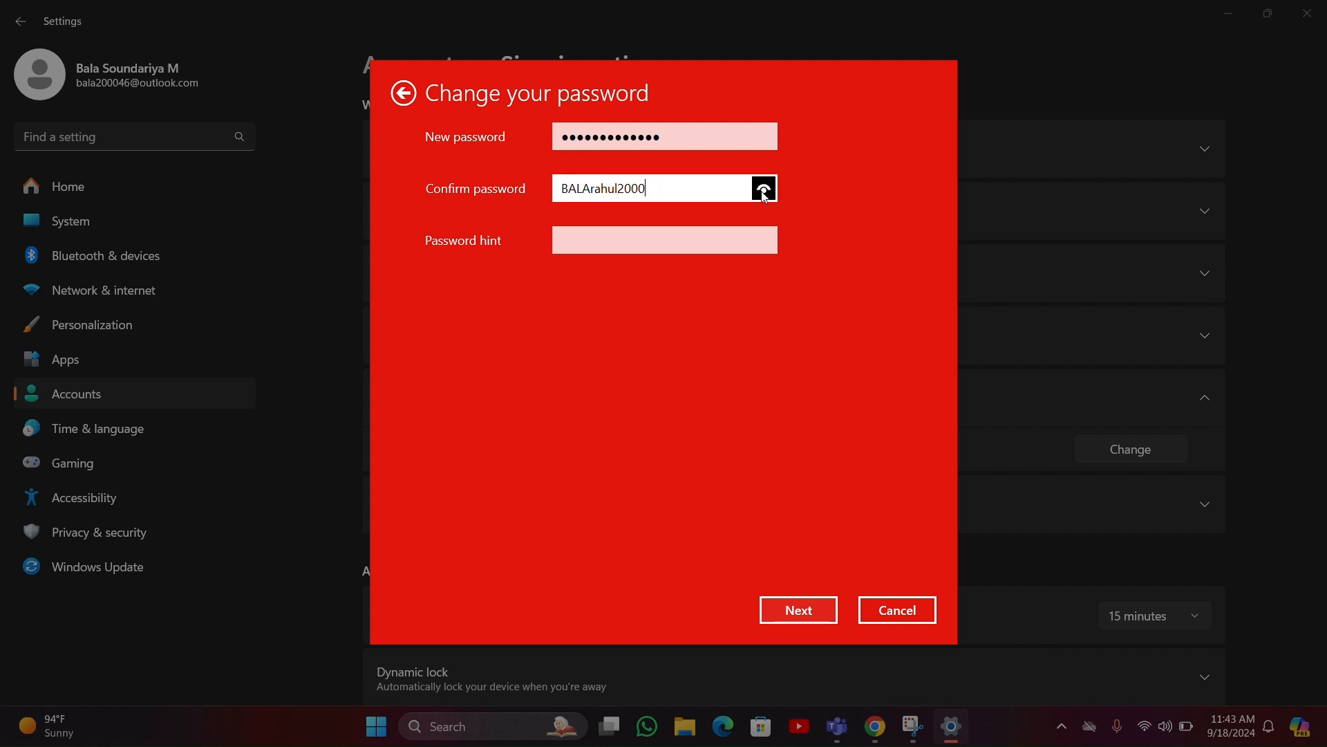
- Set the password hint 'bala' and finish the password change
{"action": "left_click", "coordinate": [762, 188]}
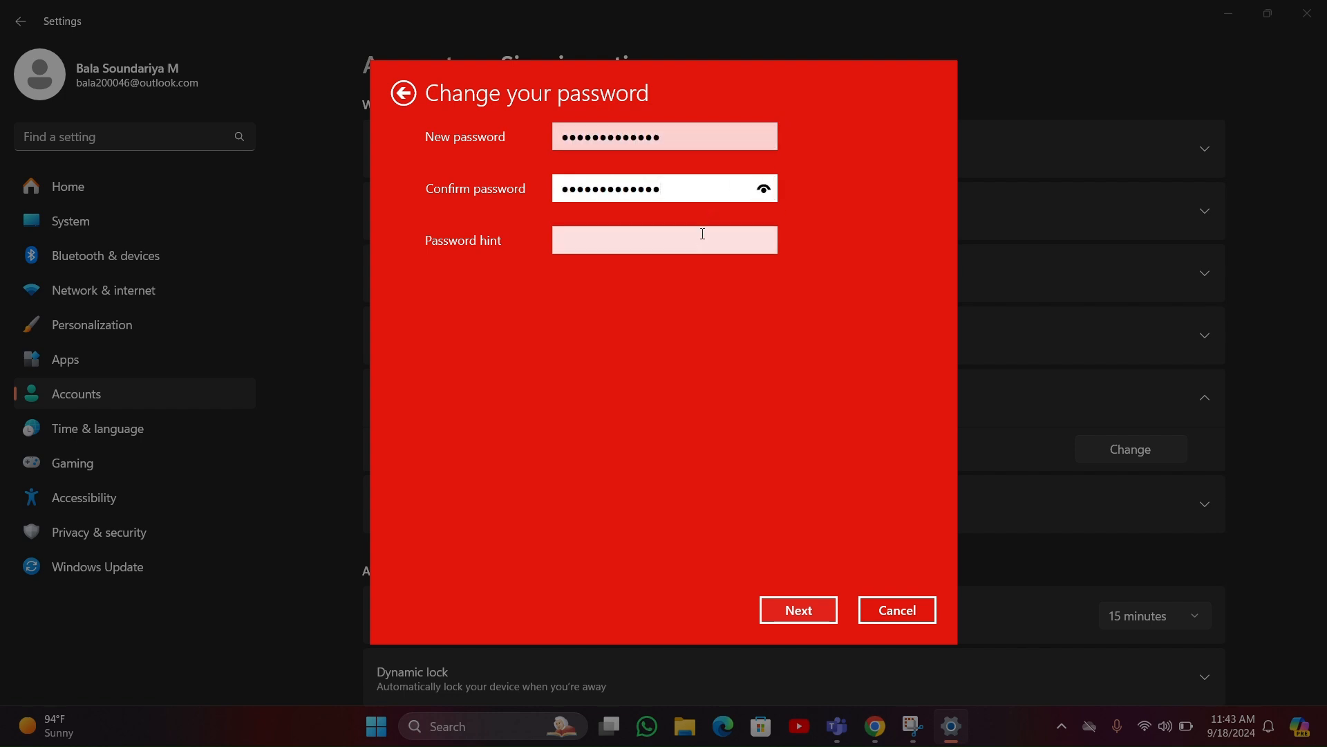
{"action": "type", "text": "ba"}
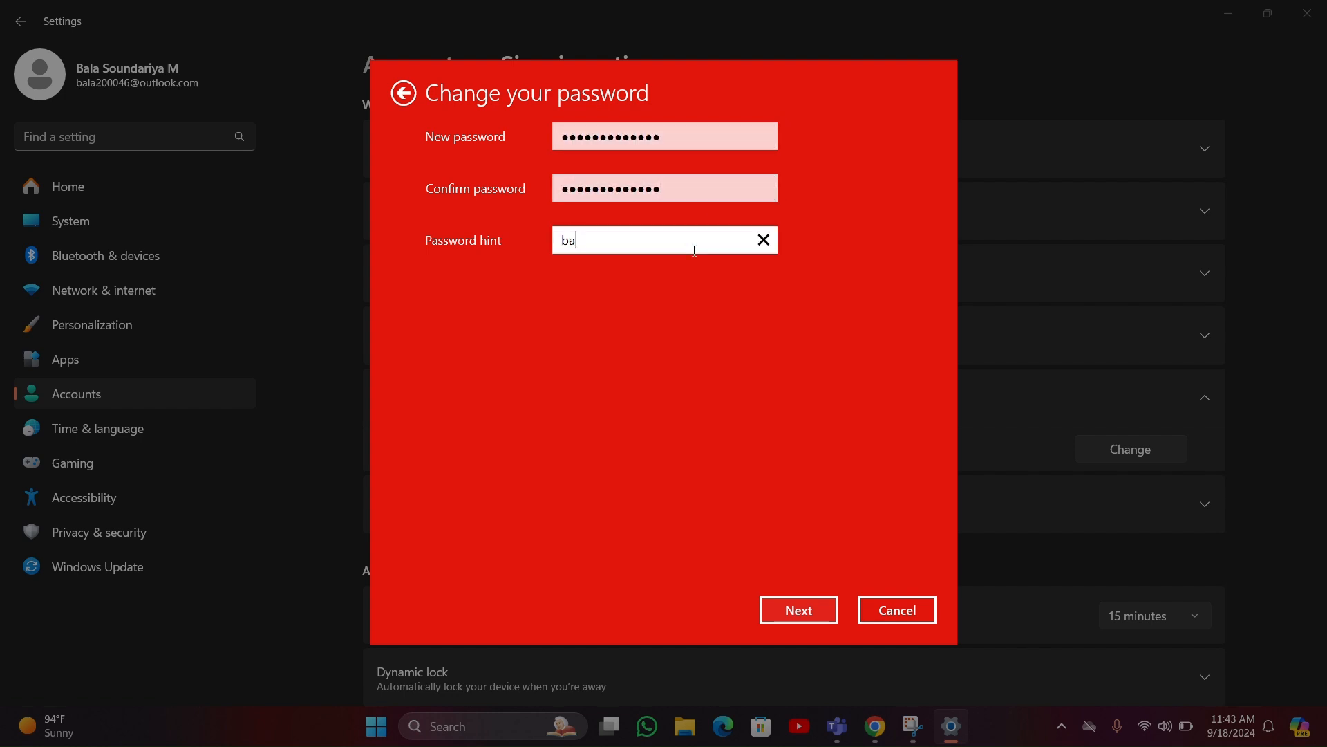
{"action": "type", "text": "la"}
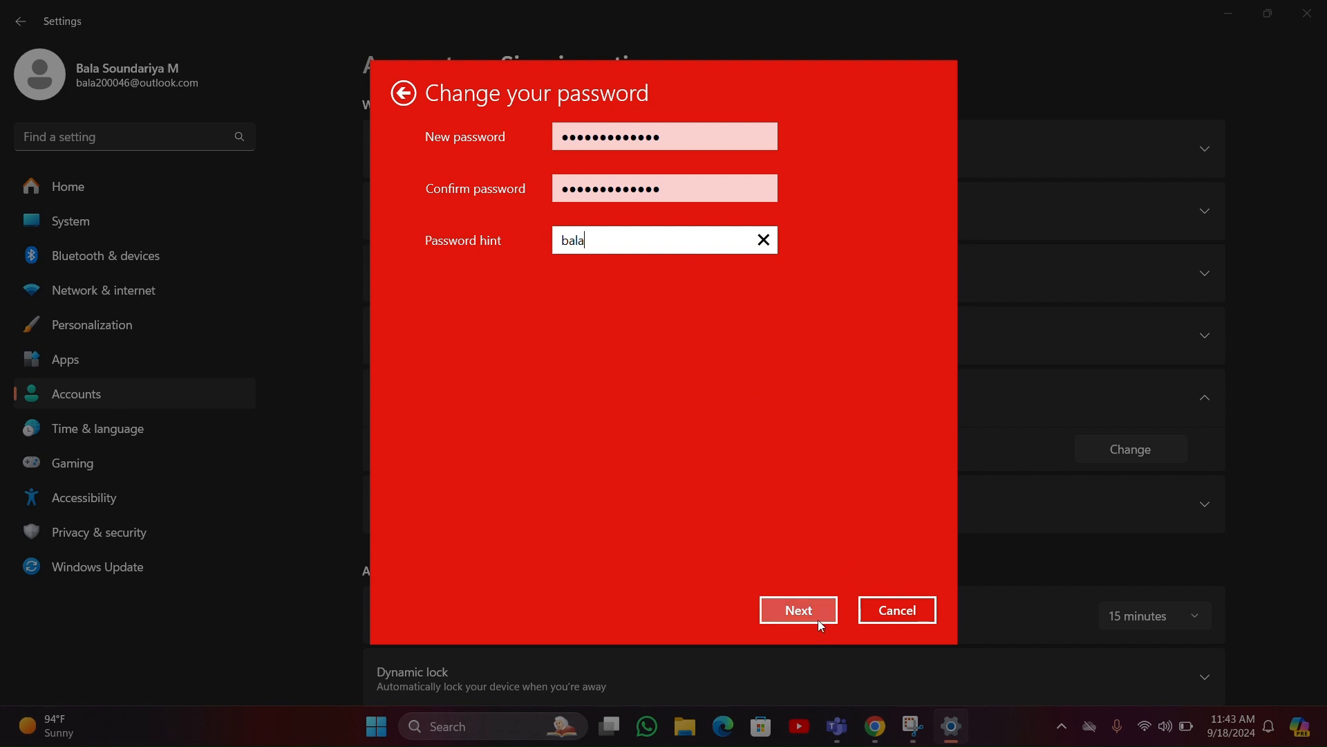
{"action": "left_click", "coordinate": [797, 610]}
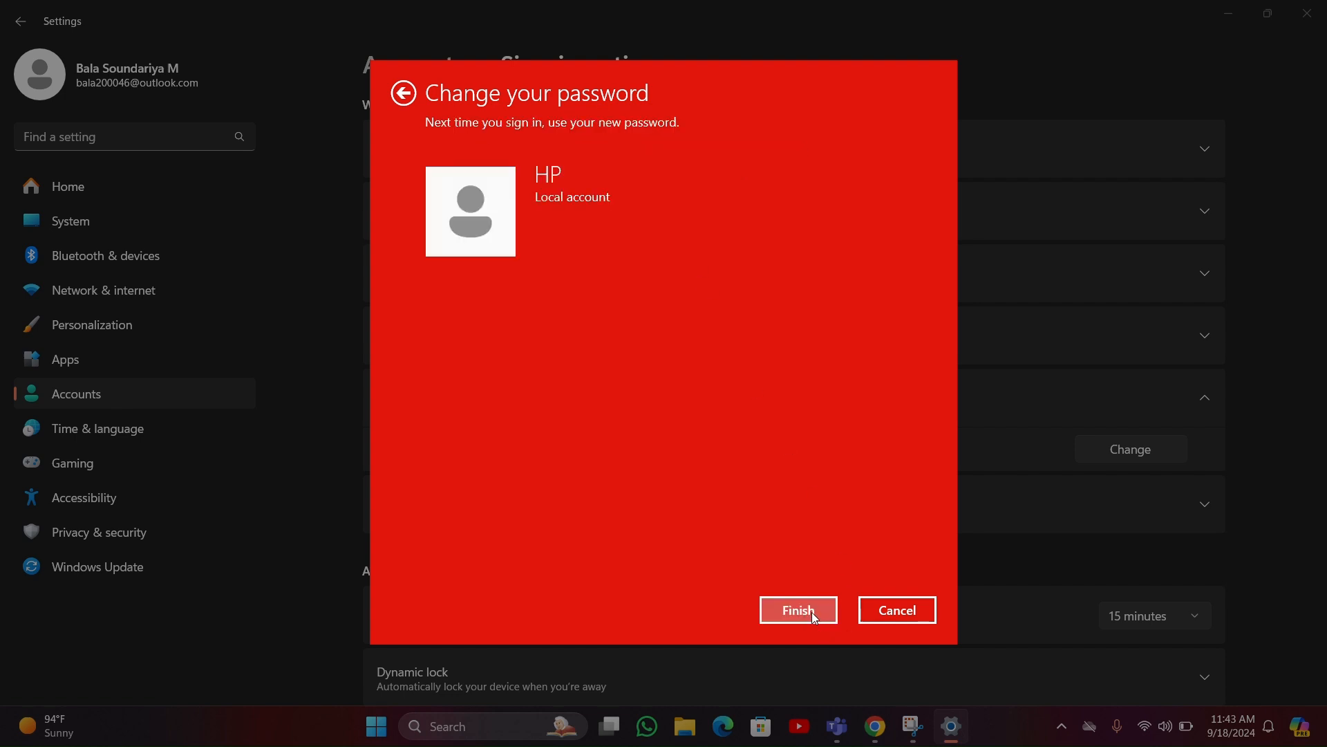
{"action": "left_click", "coordinate": [796, 609]}
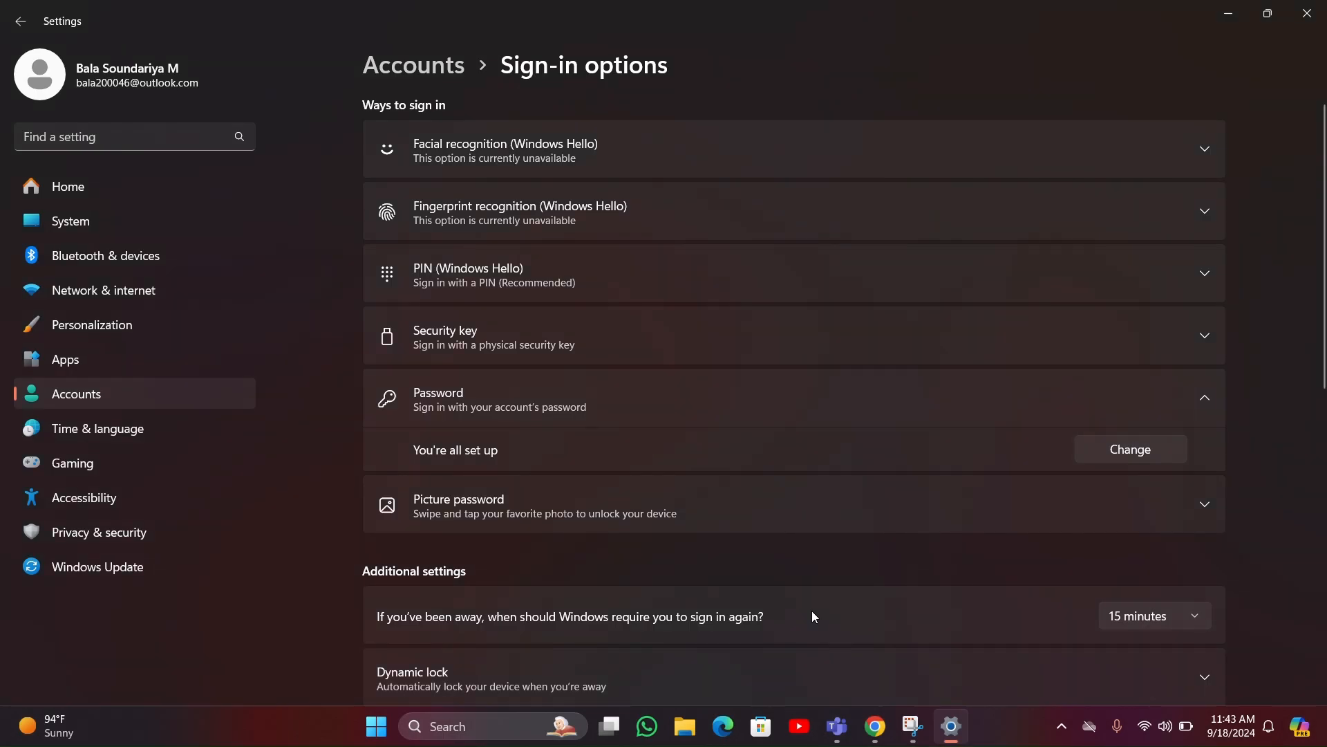
{"action": "mouse_move", "coordinate": [1180, 57]}
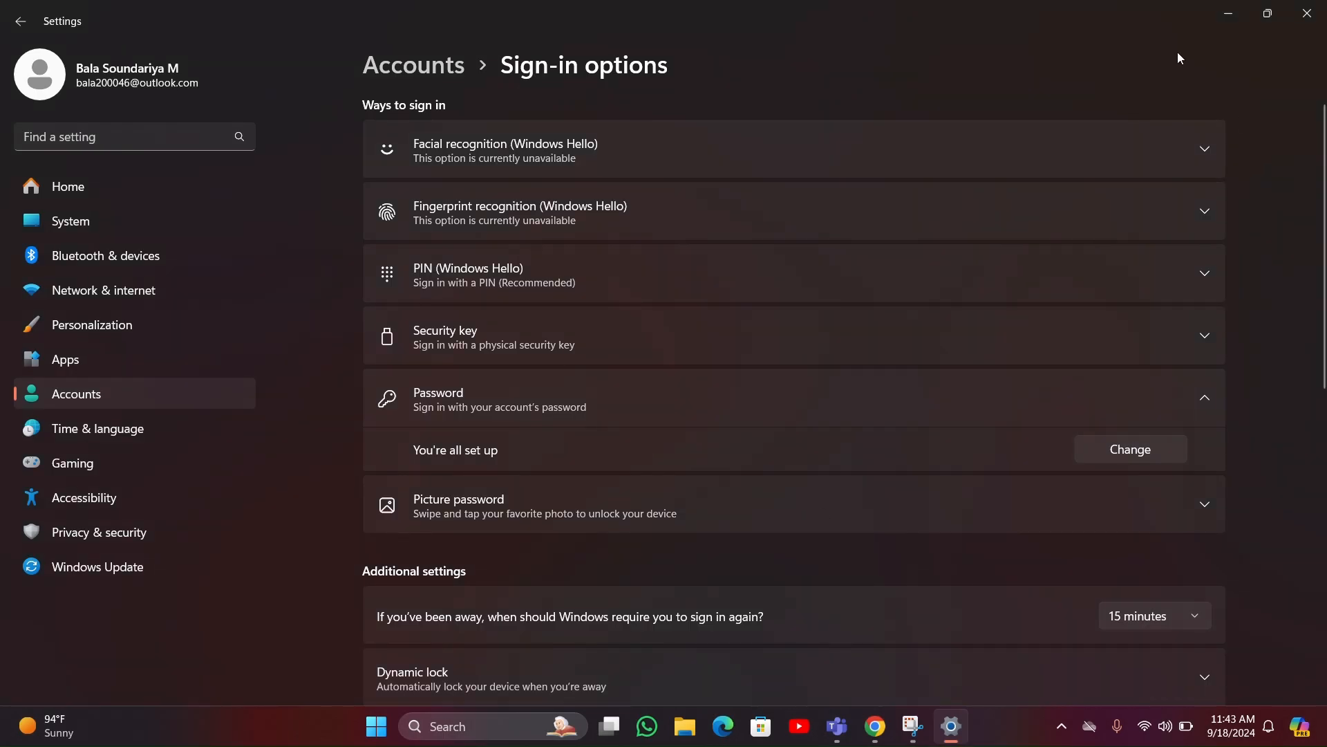
{"action": "mouse_move", "coordinate": [1307, 14]}
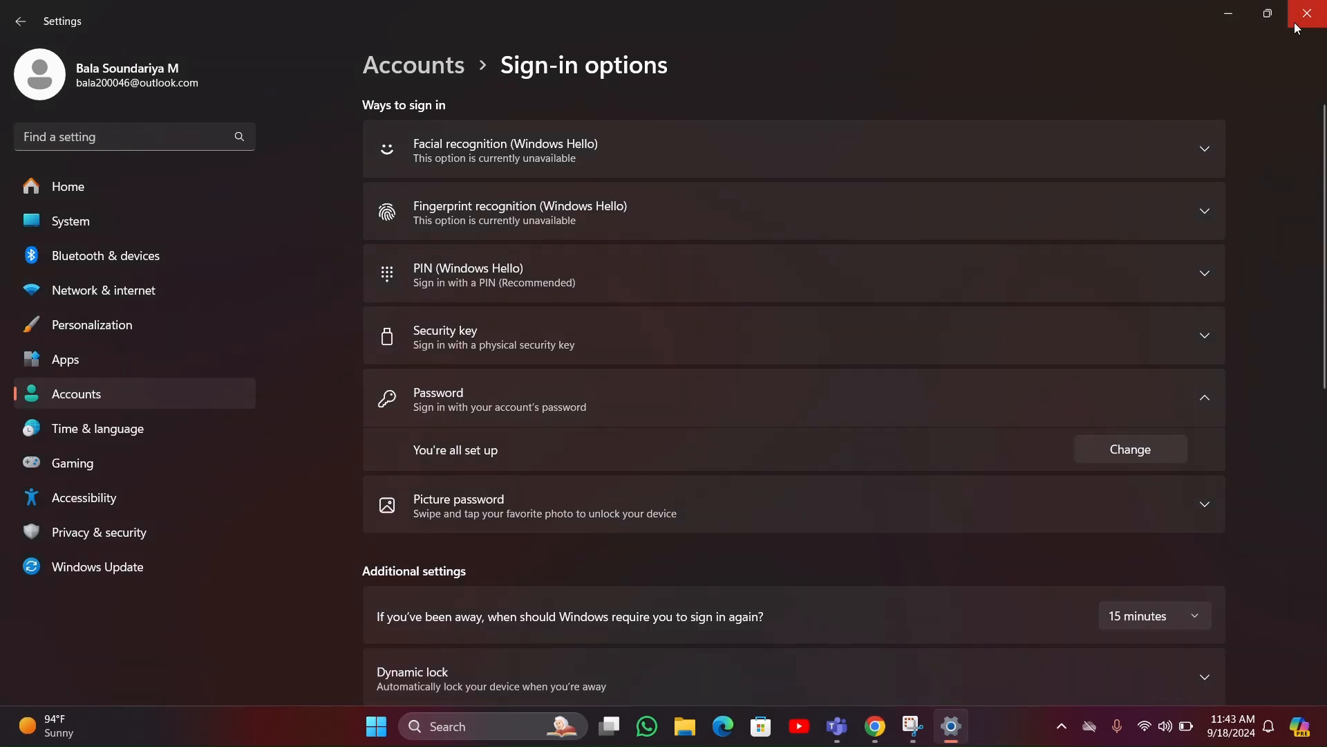